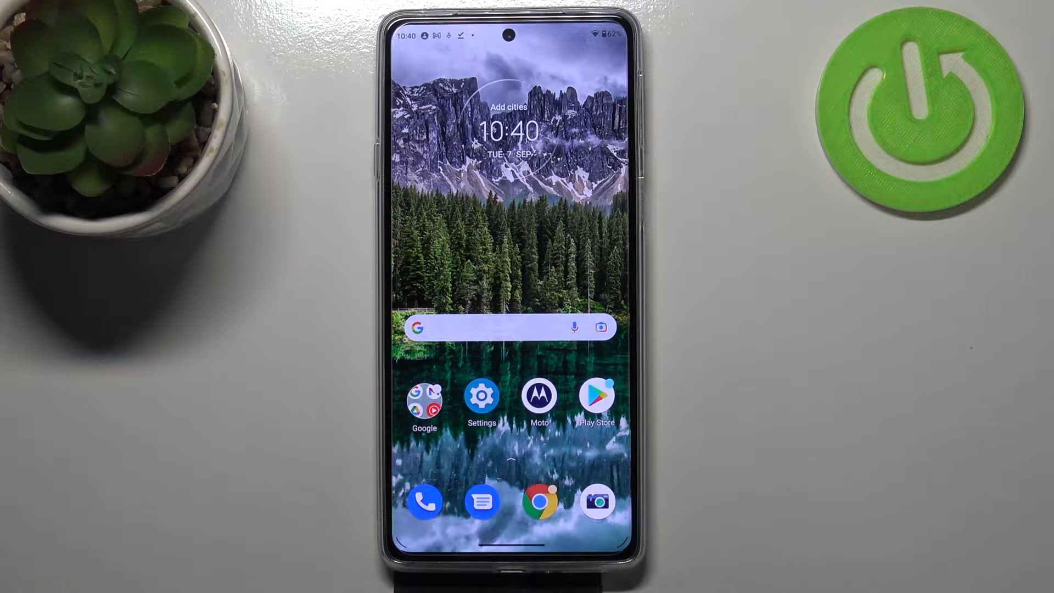
Step: Launch Settings from the home screen and go to the System page
left_click(481, 395)
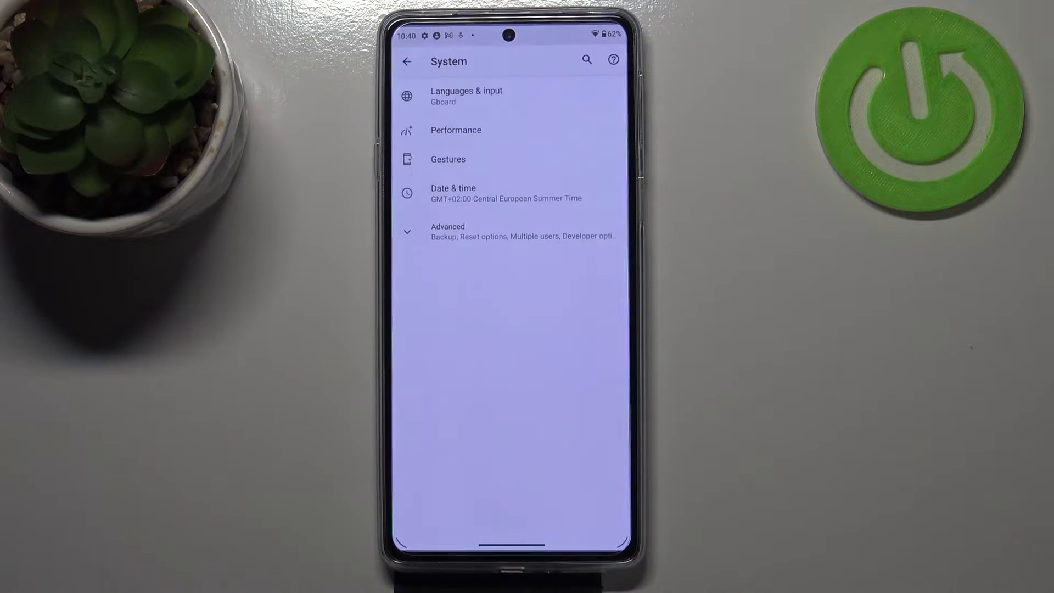
Step: Reach the Reset Wi-Fi, mobile & Bluetooth page via Advanced > Reset options
left_click(446, 230)
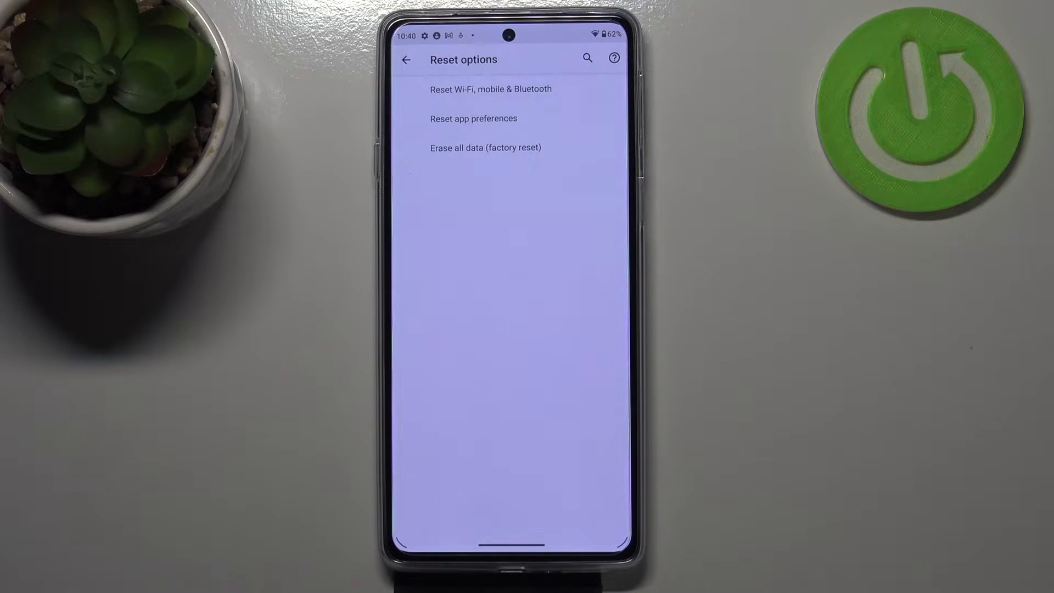
left_click(490, 88)
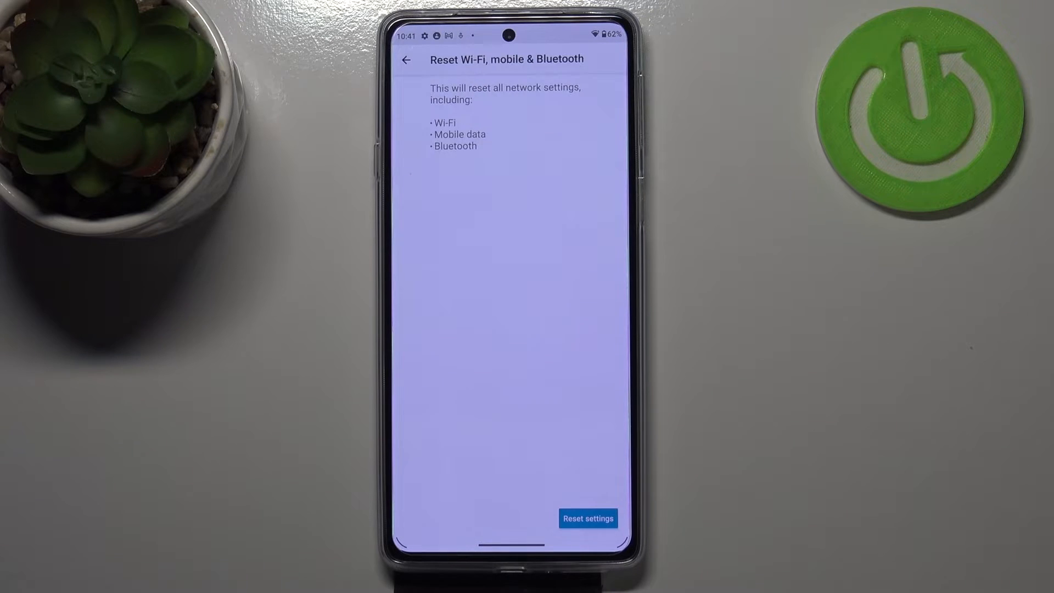
Step: Confirm the network settings reset on the Reset? screen and return to the home screen
left_click(587, 518)
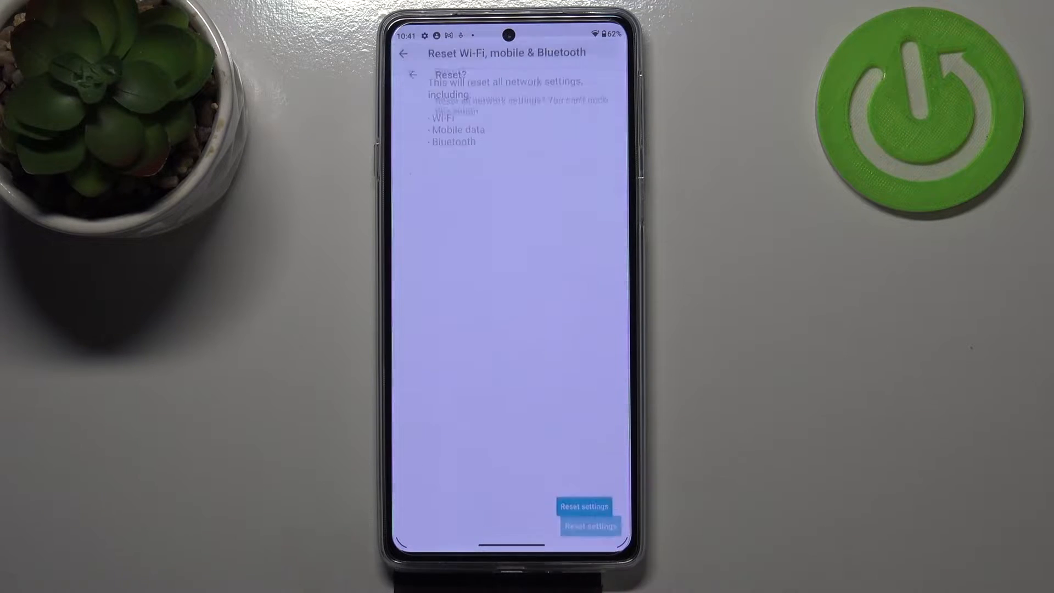
left_click(583, 505)
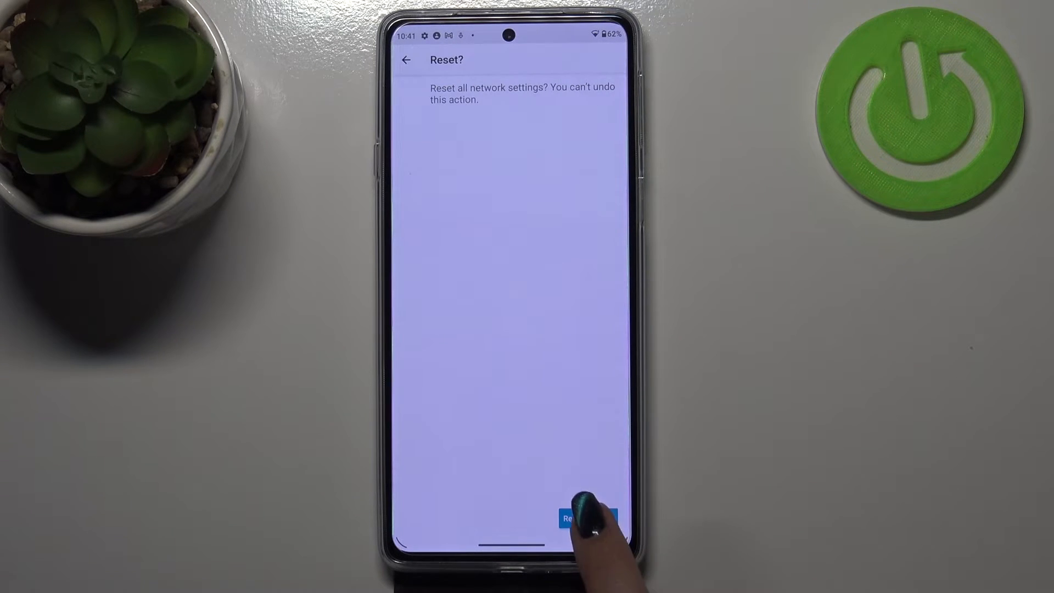
left_click(579, 518)
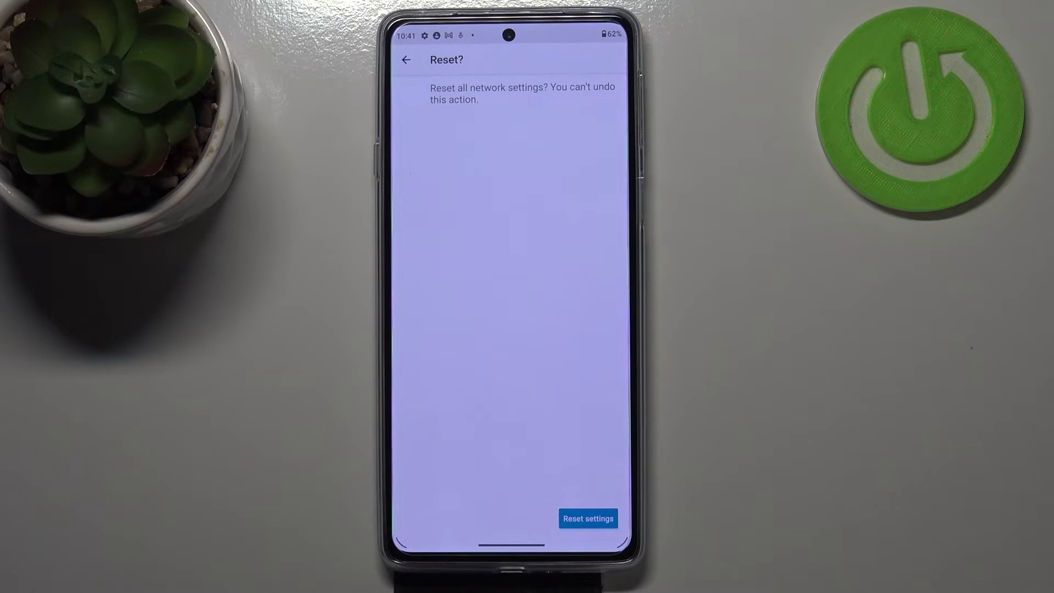
left_click(587, 518)
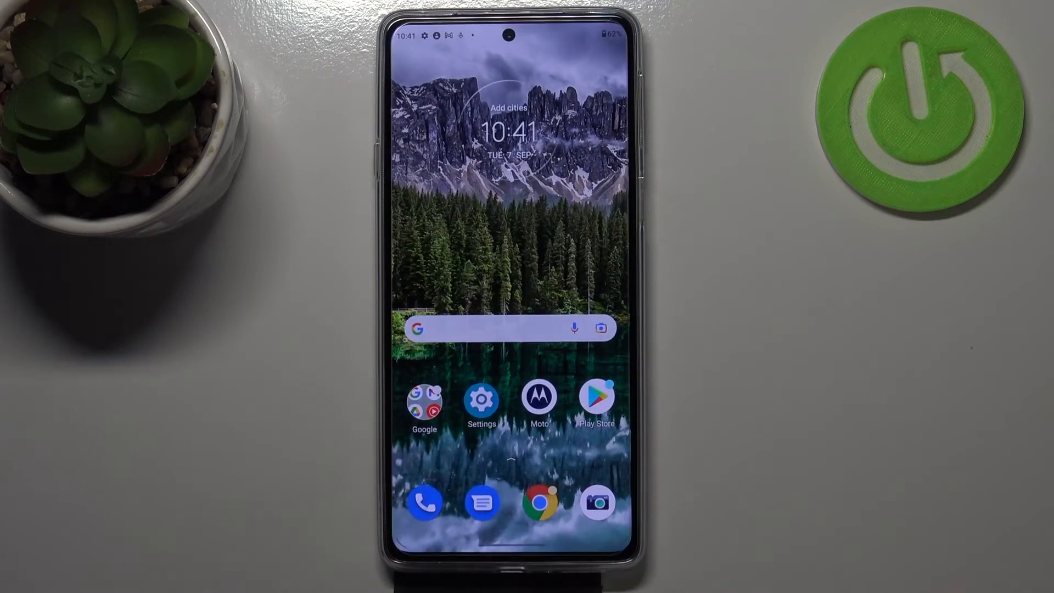